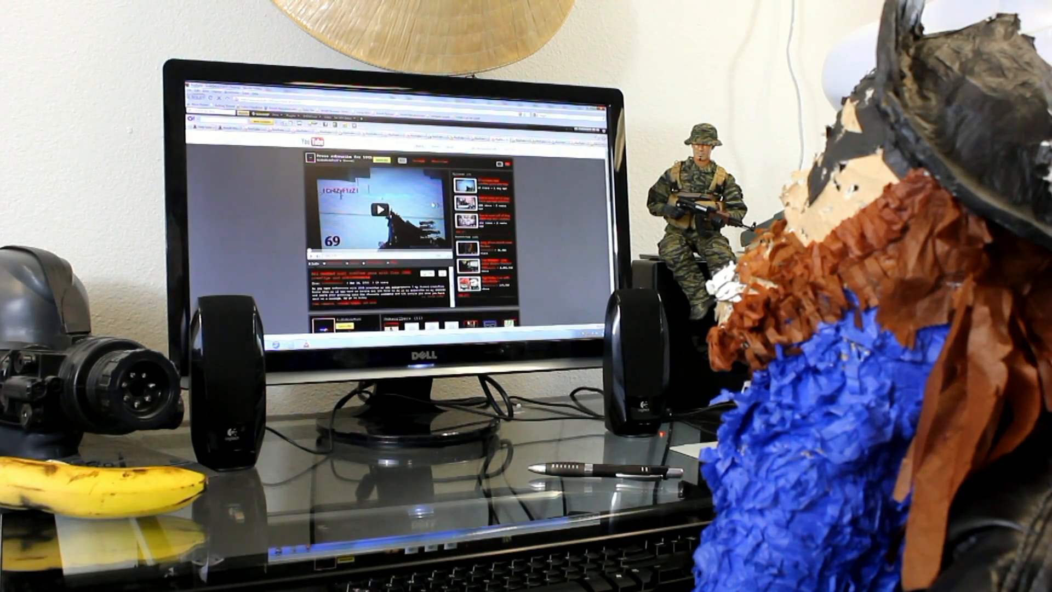
scroll(down, 3)
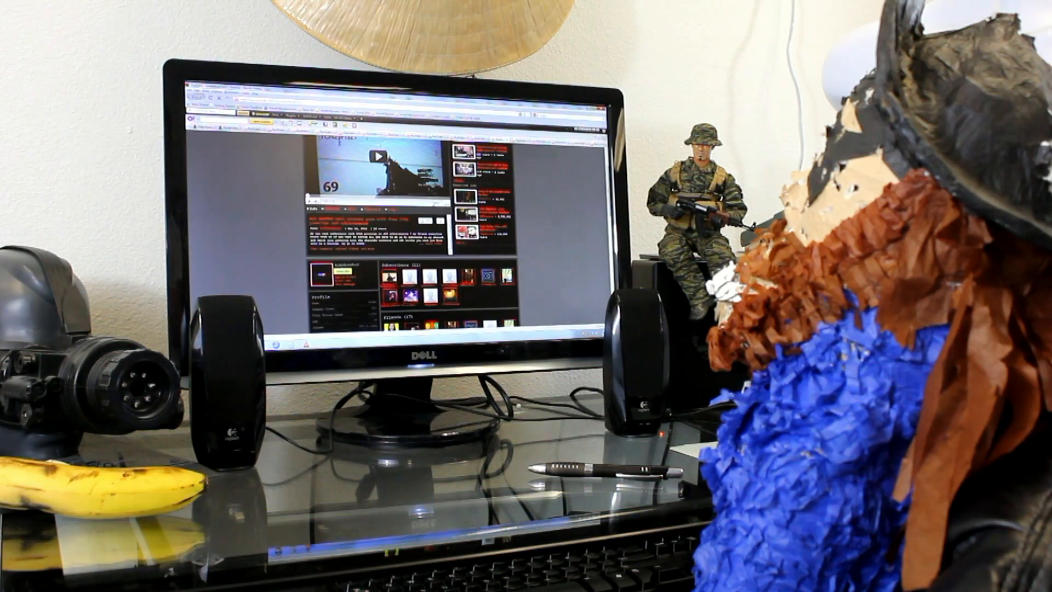